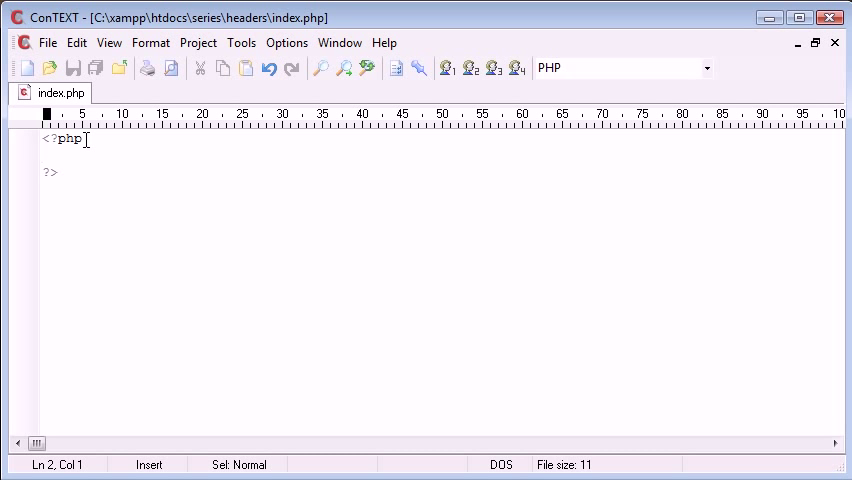
Step: Add a header() call inside the PHP block and write an <h1>My Page</h1> heading above it
text(header();)
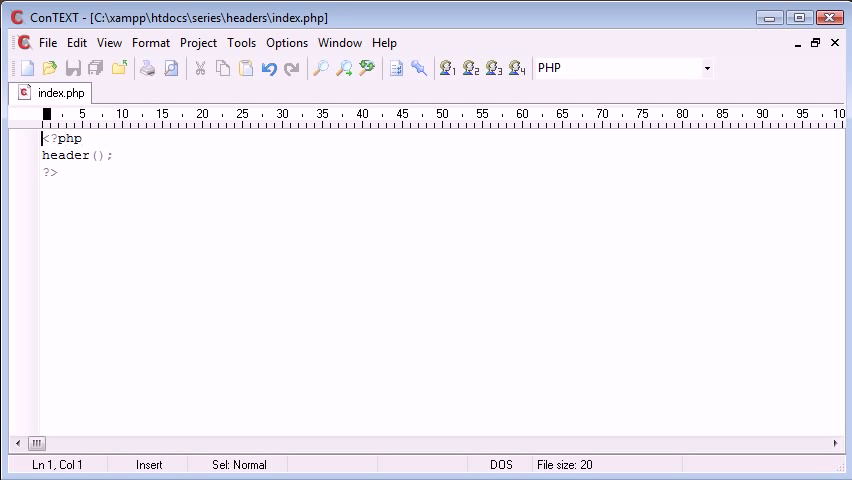
text(<h1><)
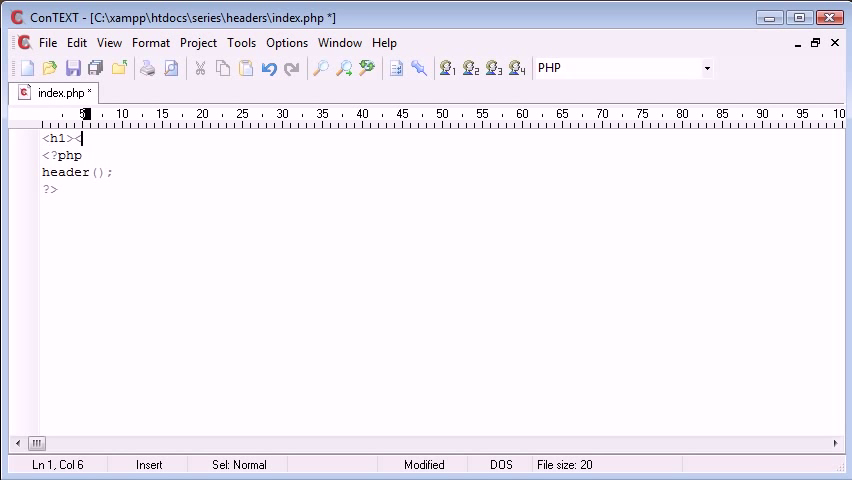
text(M</h1>)
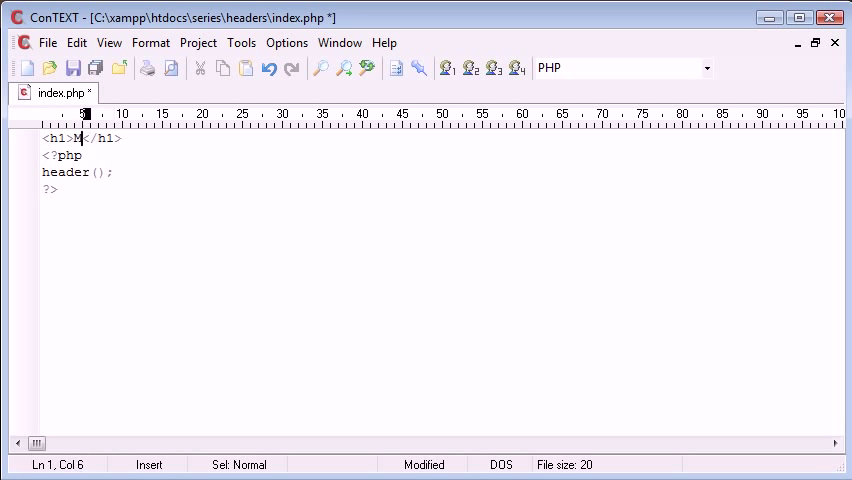
text(y Page)
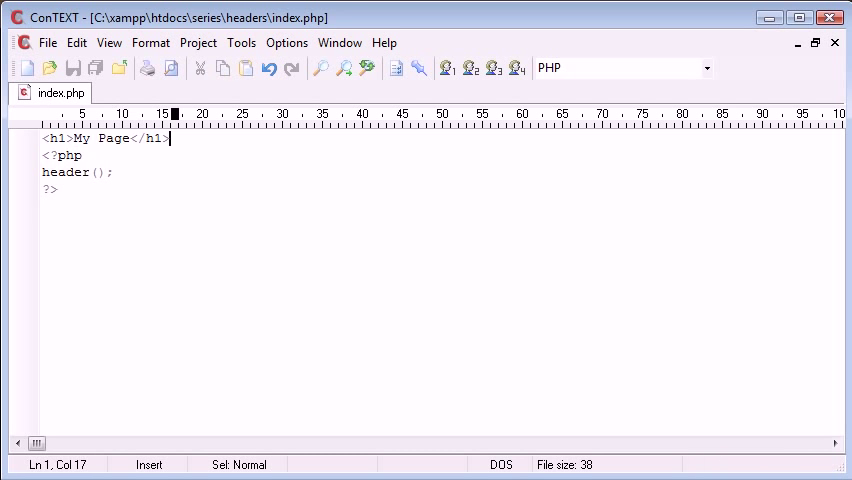
mouse_move(68, 148)
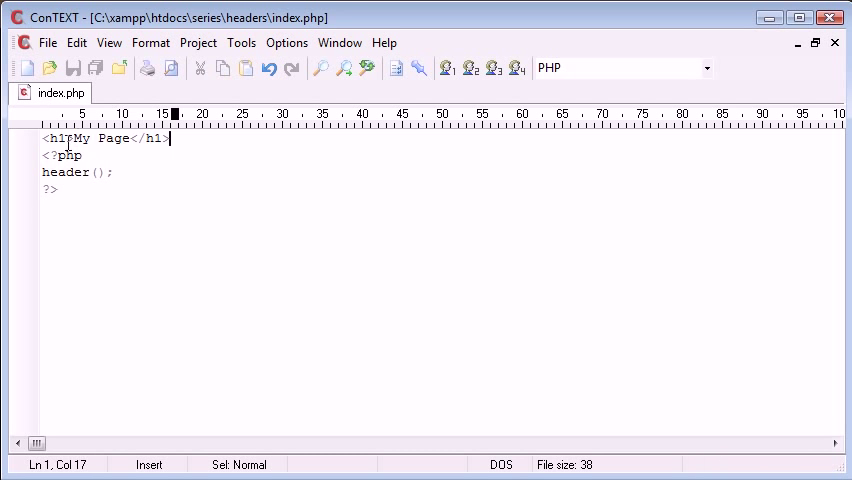
Step: Move the <h1>My Page</h1> heading to below the closing ?> tag
click(96, 174)
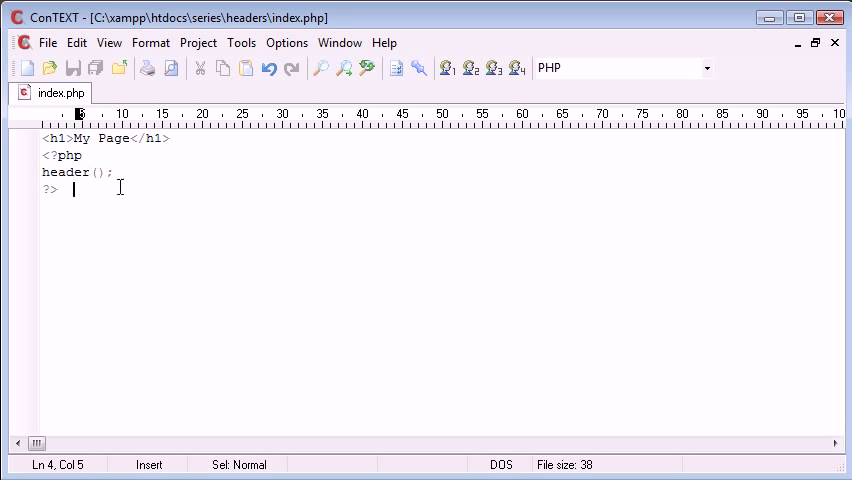
click(72, 172)
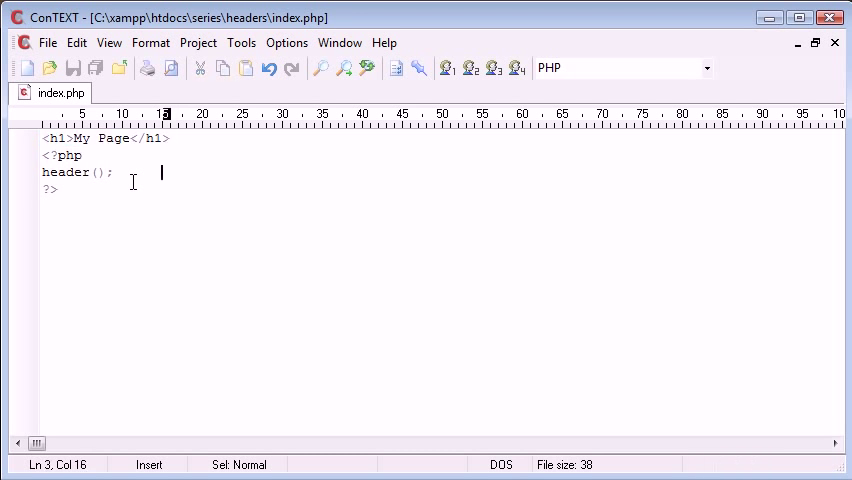
click(170, 138)
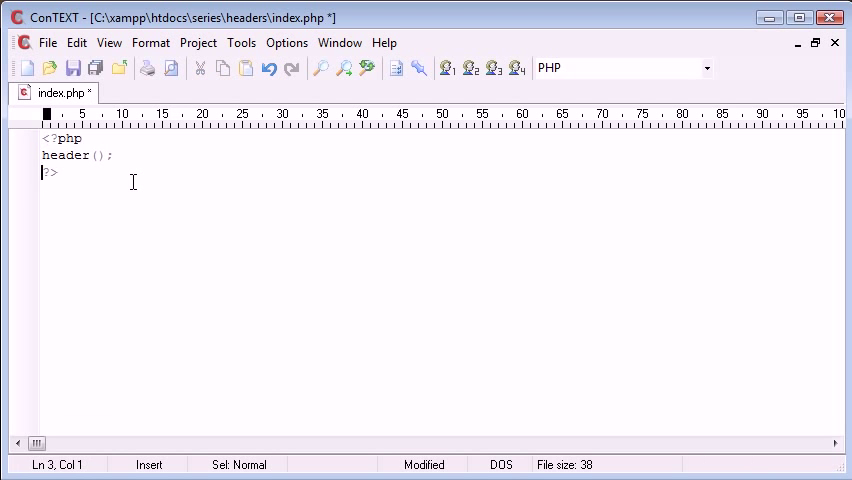
text(<h1>My Page</h1>)
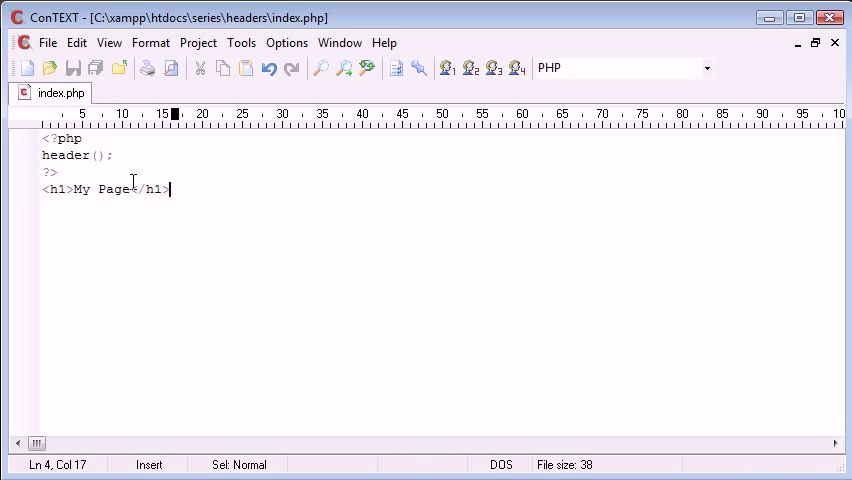
mouse_move(372, 386)
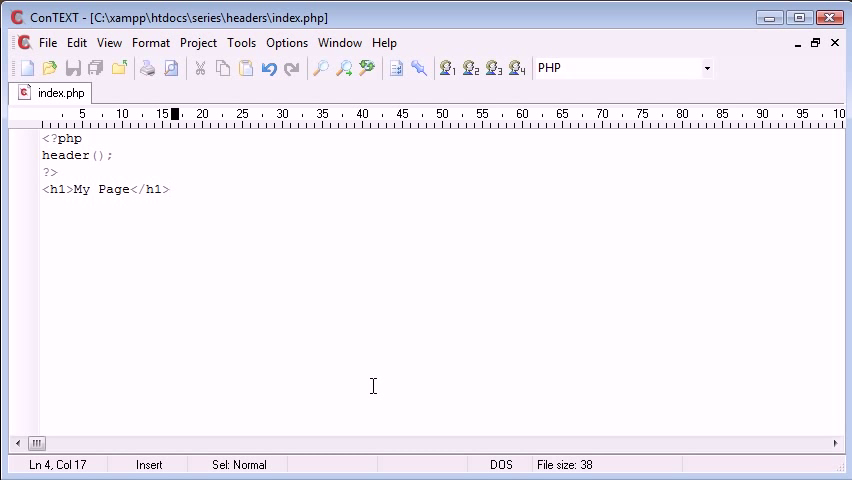
mouse_move(222, 240)
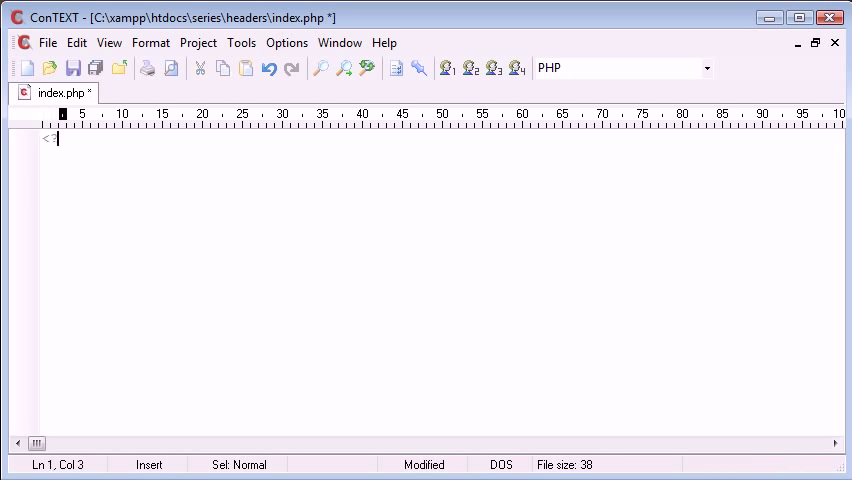
Step: Rewrite index.php as a <?php ?> block setting $redirect = true; with blank lines below
text(php)
text(?>)
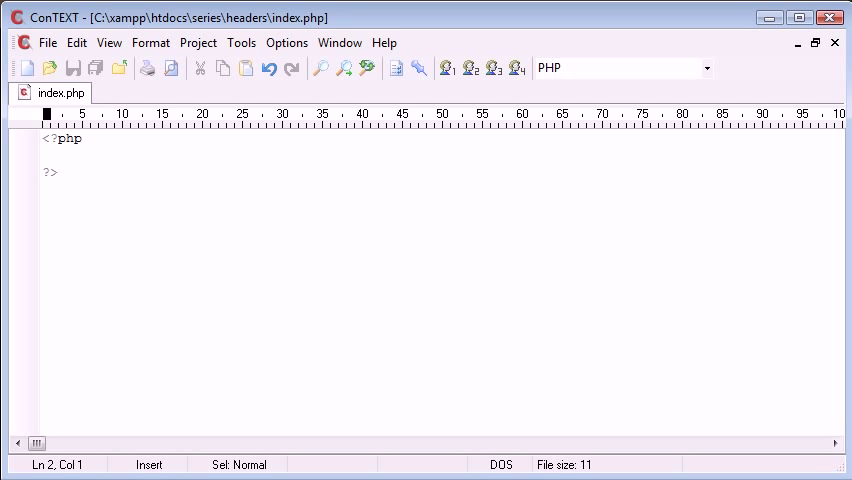
text($var)
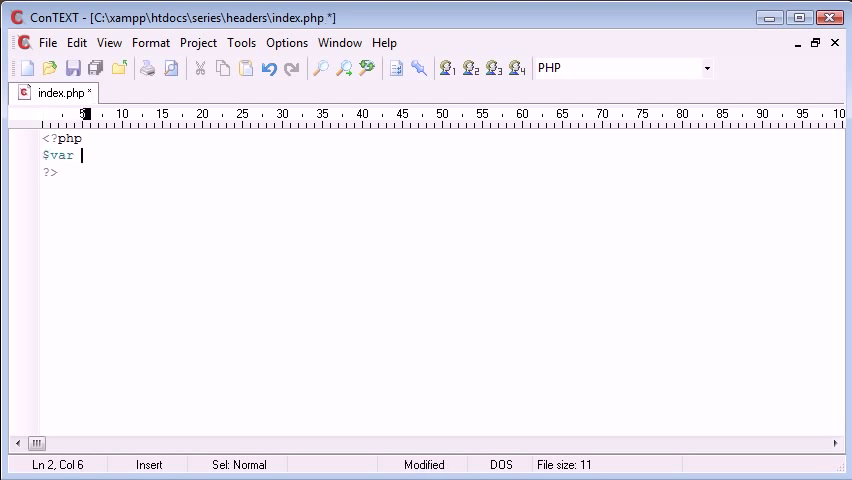
text(= true;)
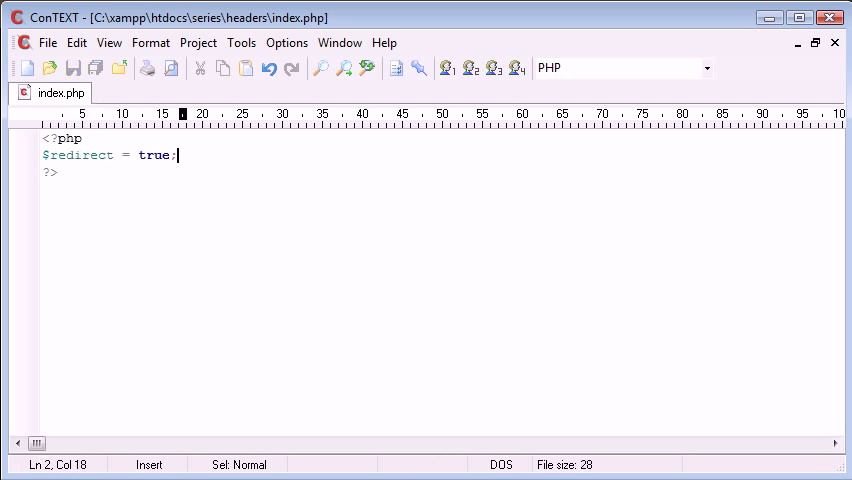
key(Enter)
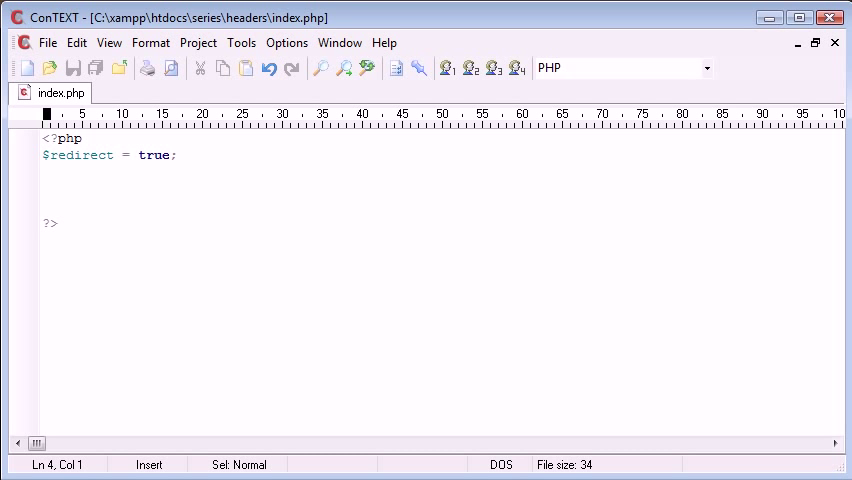
Step: Add header("Location: "); below the $redirect line and start a new variable line above it
text(header())
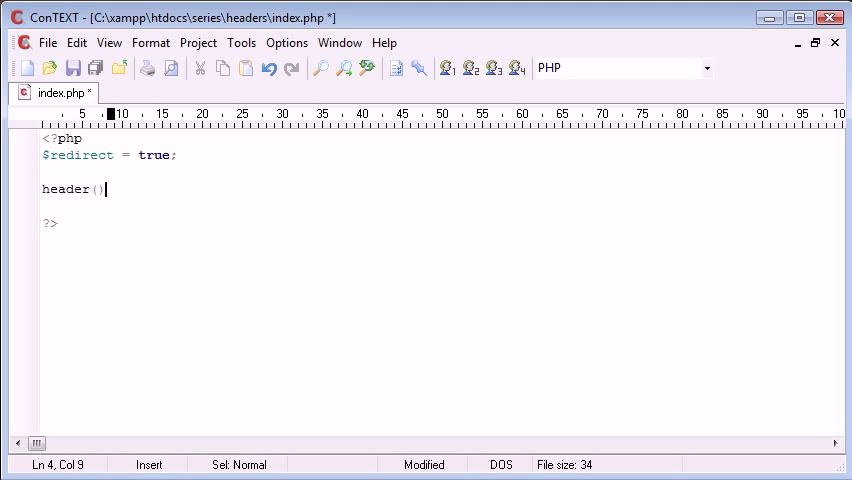
text('';)
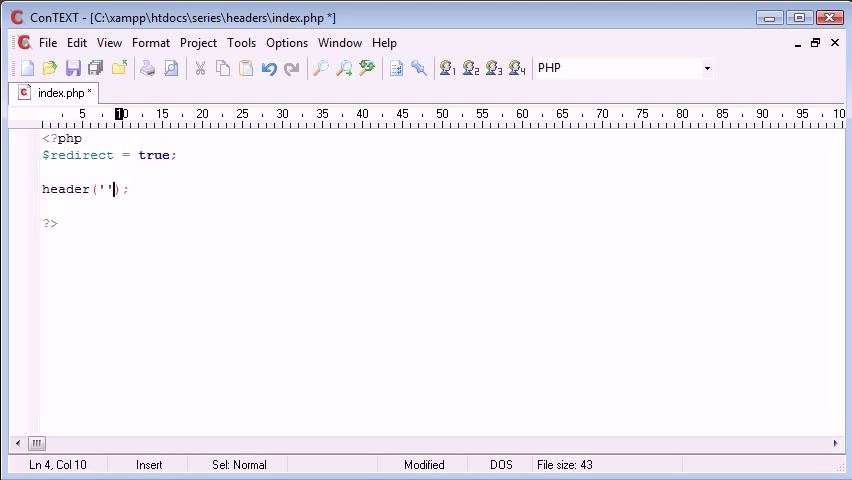
key(Ctrl+S)
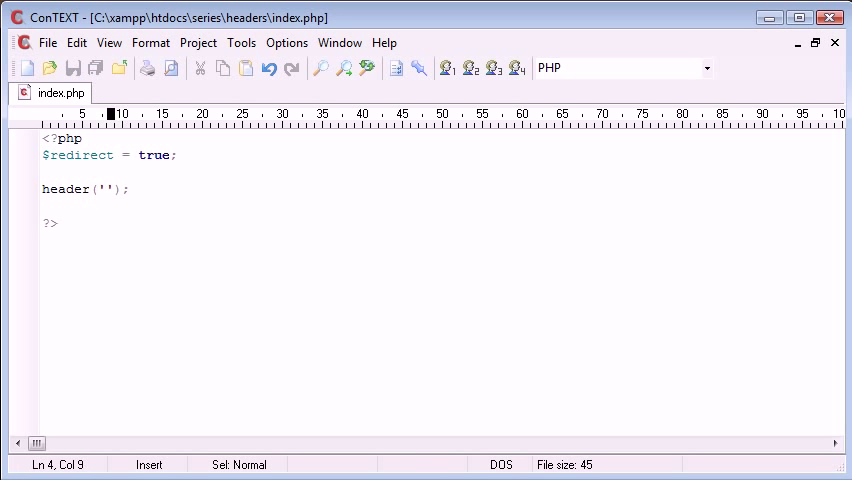
text(I)
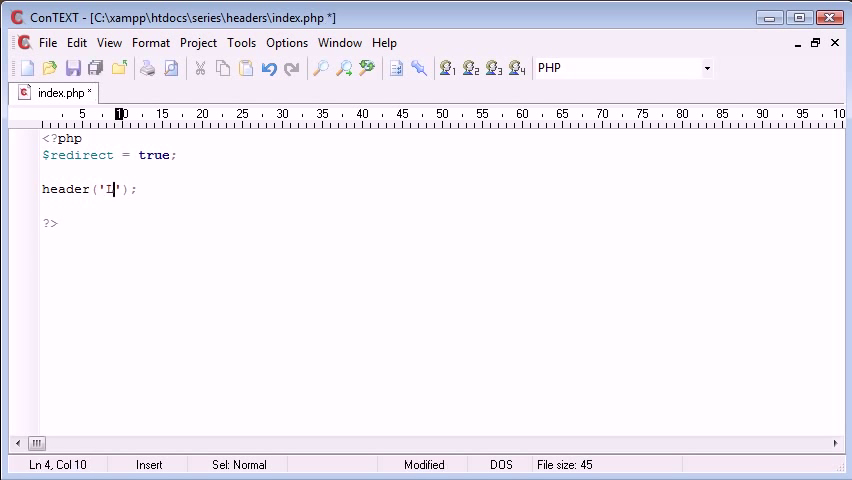
text(Location:)
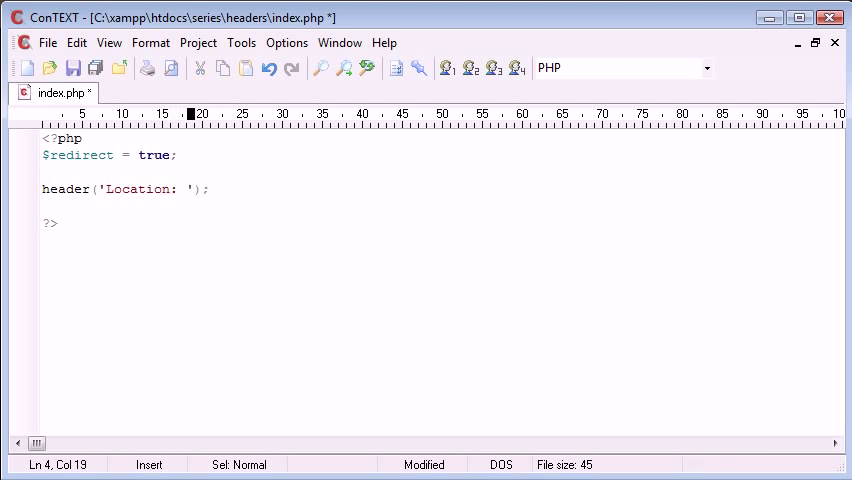
click(184, 138)
text($r)
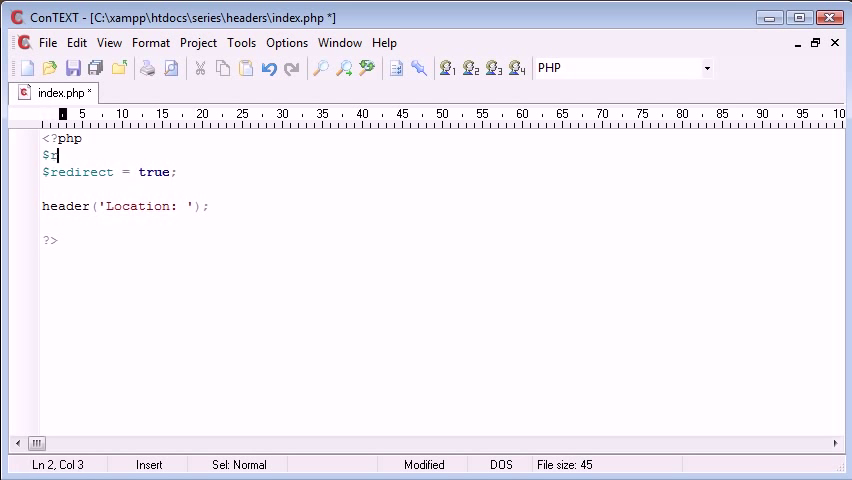
text(edirect_p)
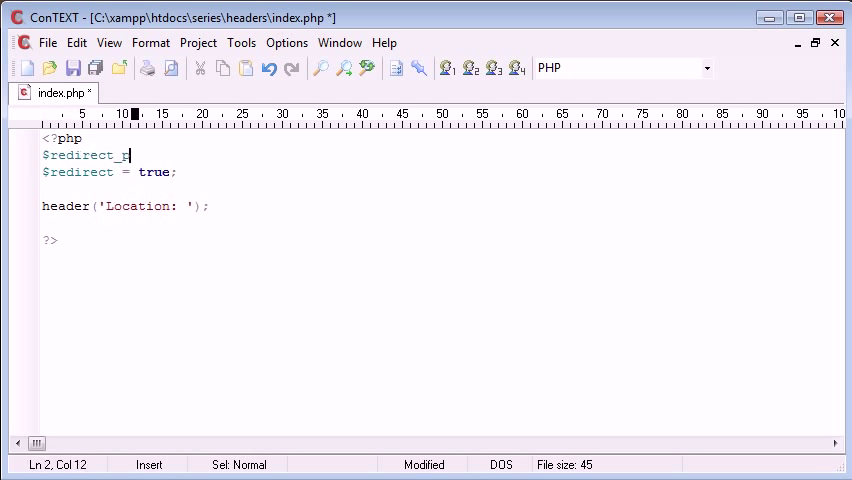
text(age = '';)
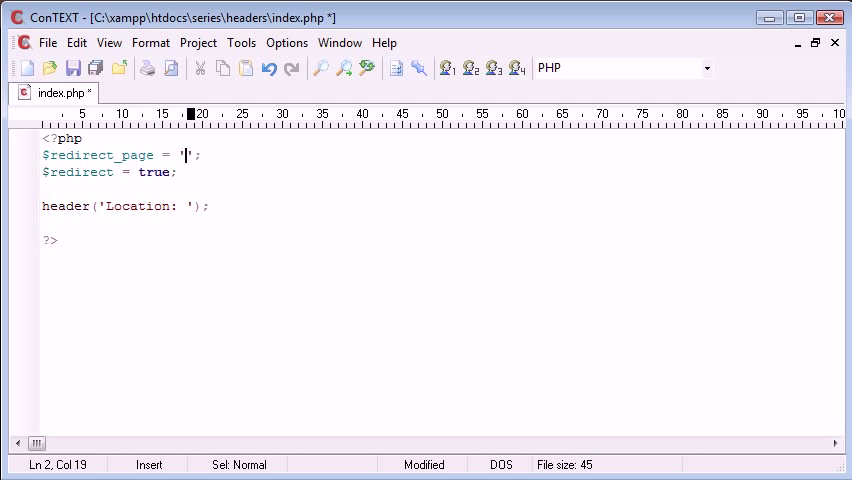
text(http://)
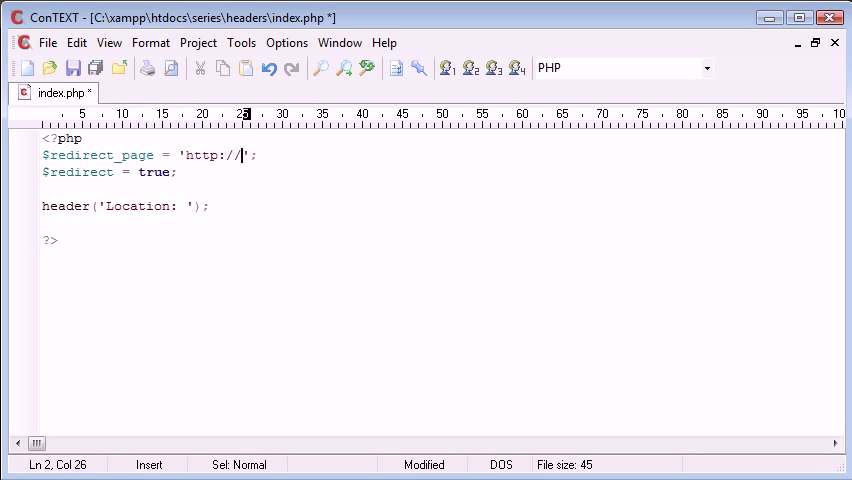
text(google.c)
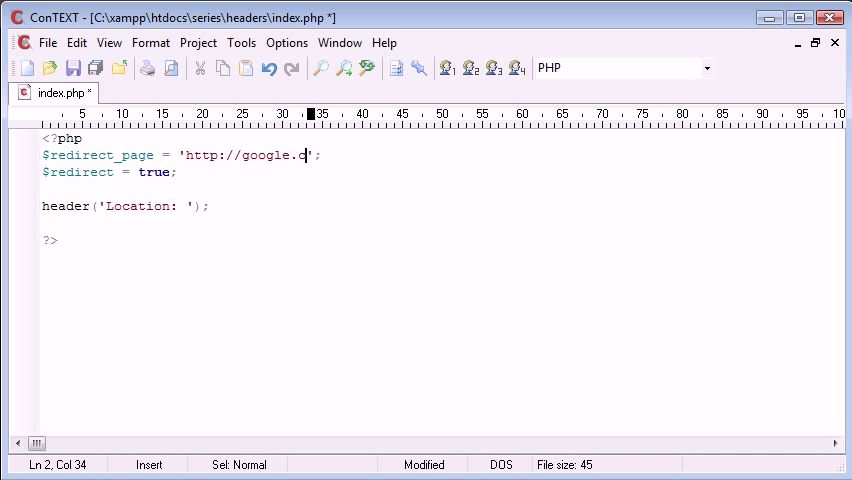
text(o.uk)
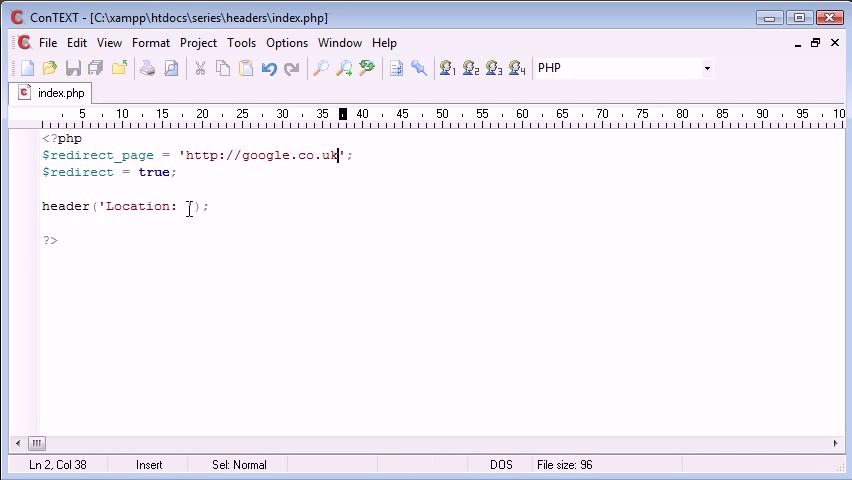
text(.)
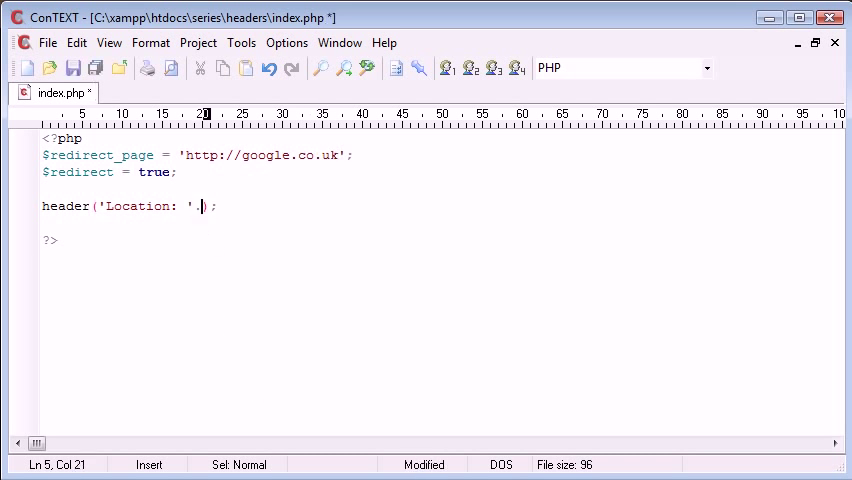
text($redirec)
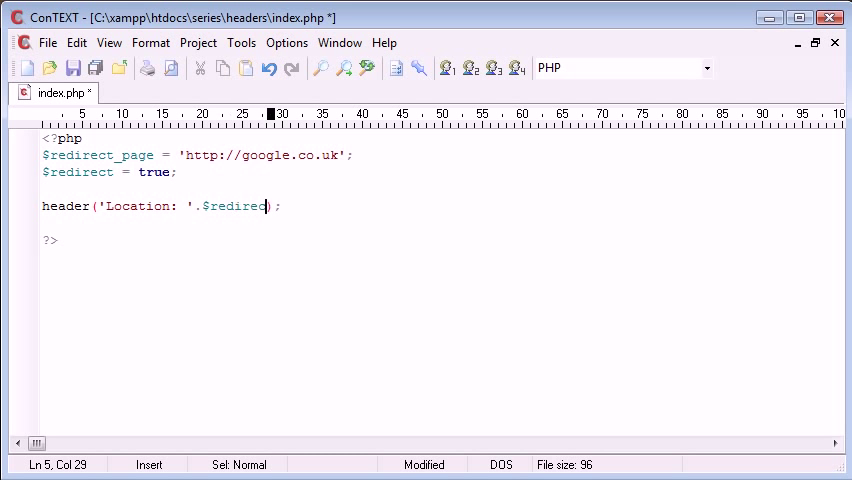
text(_page)
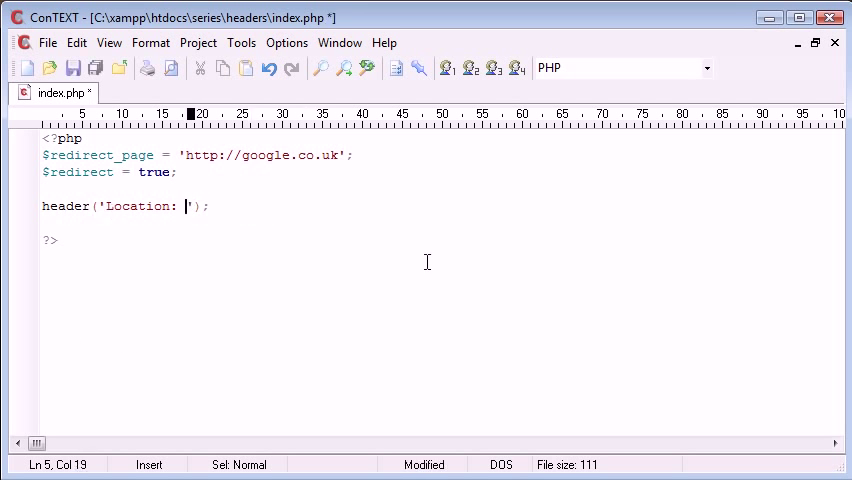
Step: Make header() concatenate $redirect_page after "Location: " instead of a hard-coded URL, and save
text(http://google)
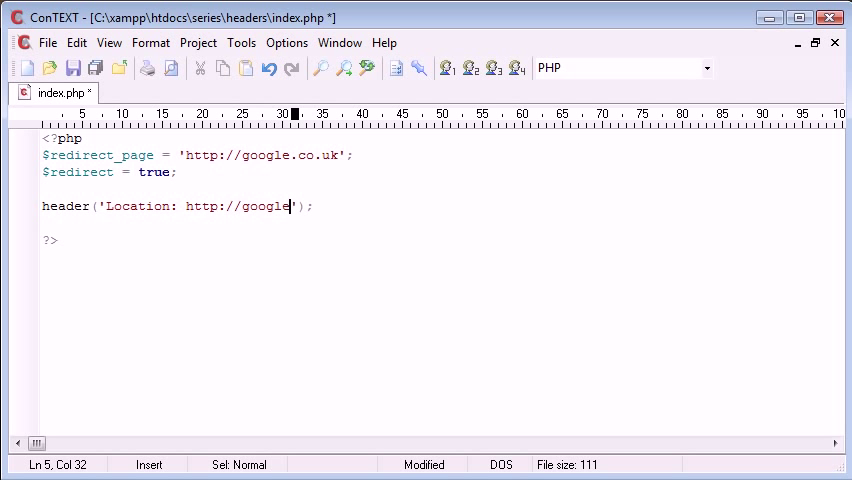
text(.co.uk)
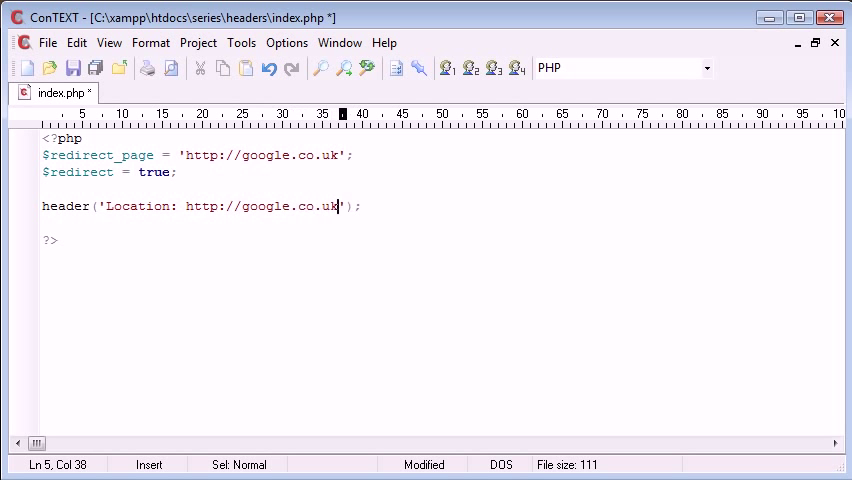
drag(338, 206, 192, 206)
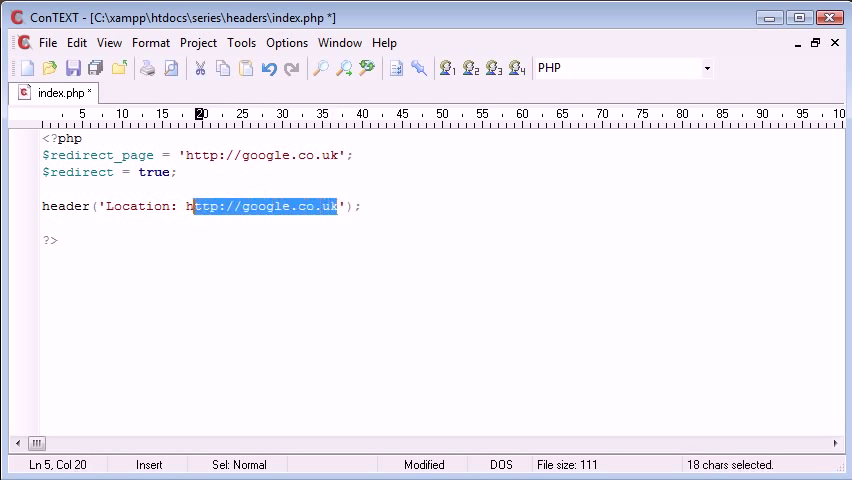
text('.$)
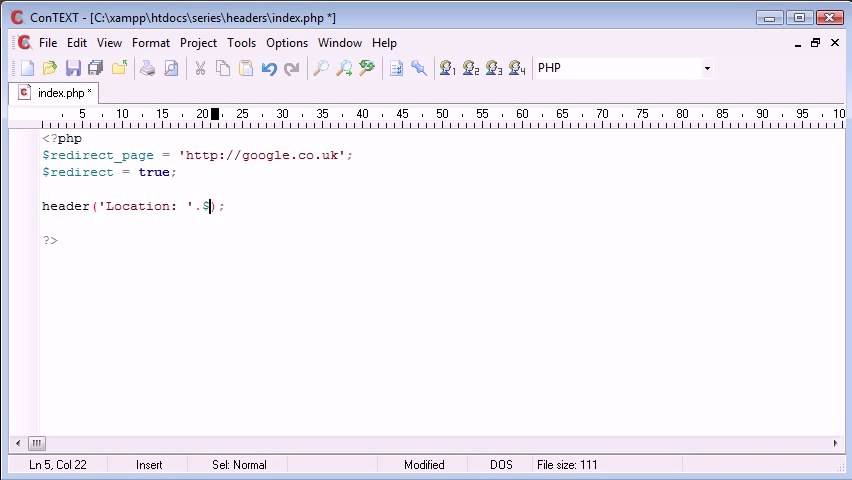
text(re)
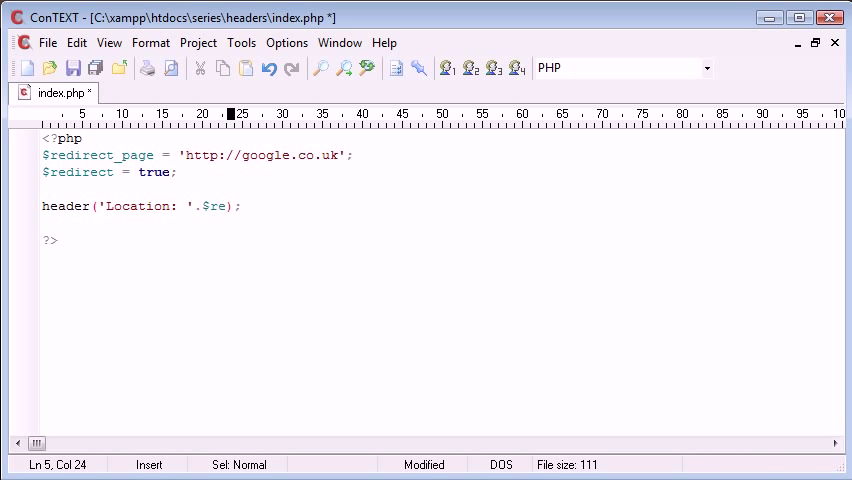
text(direct)
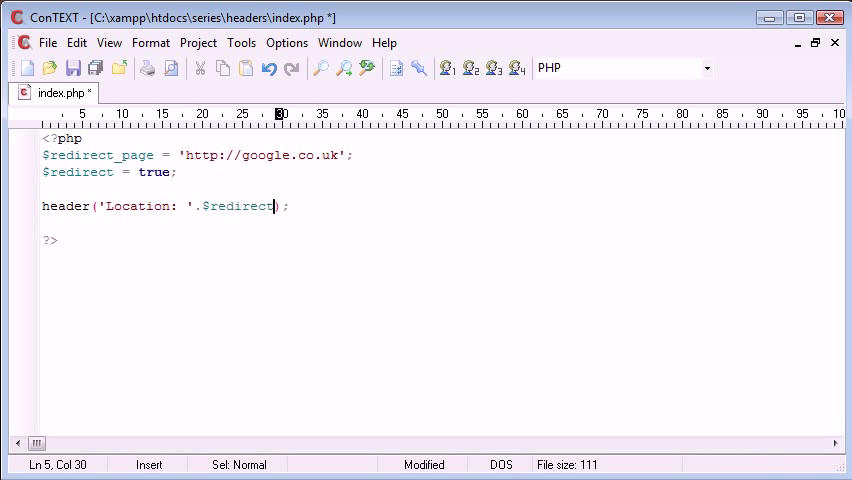
text(_page)
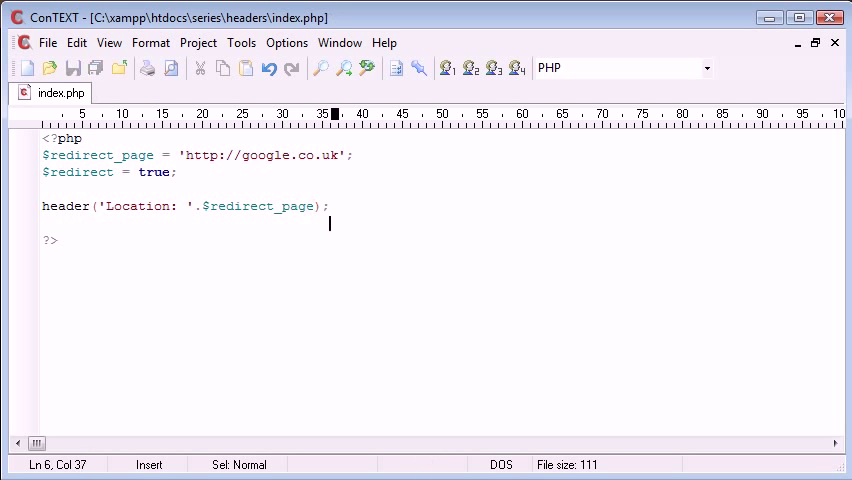
key(Backspace)
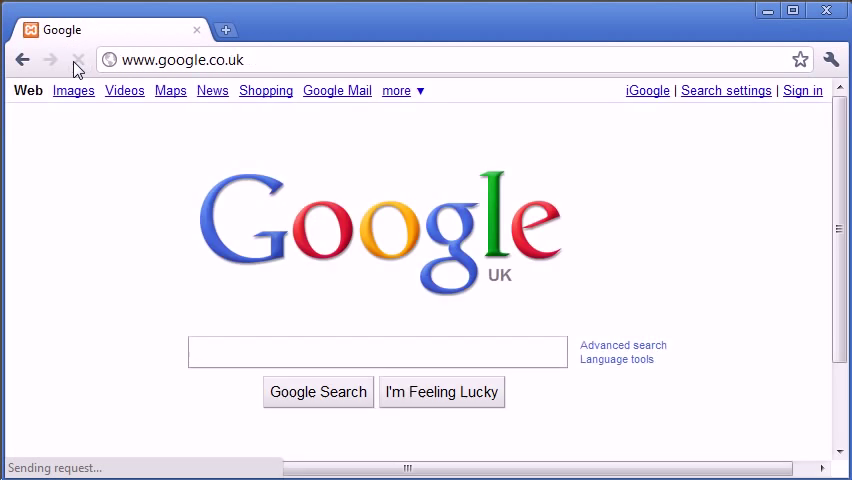
Step: Reload the test page in Chrome so it redirects to the Google UK homepage
click(76, 56)
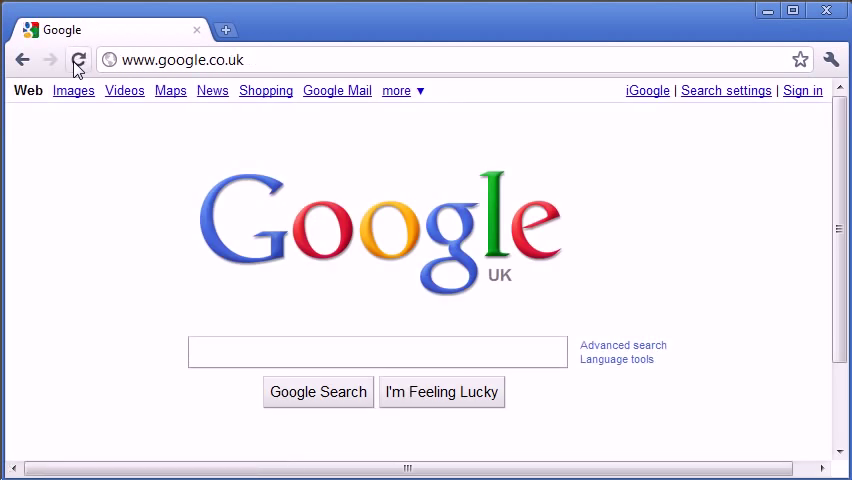
click(376, 352)
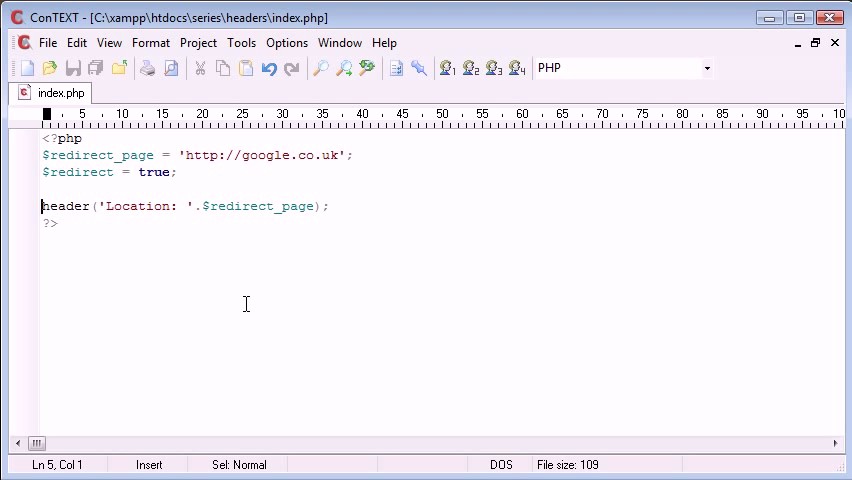
Step: Wrap header() in an if ($redirect==true) block, set $redirect to false, and load localhost/series/header
text(if ($))
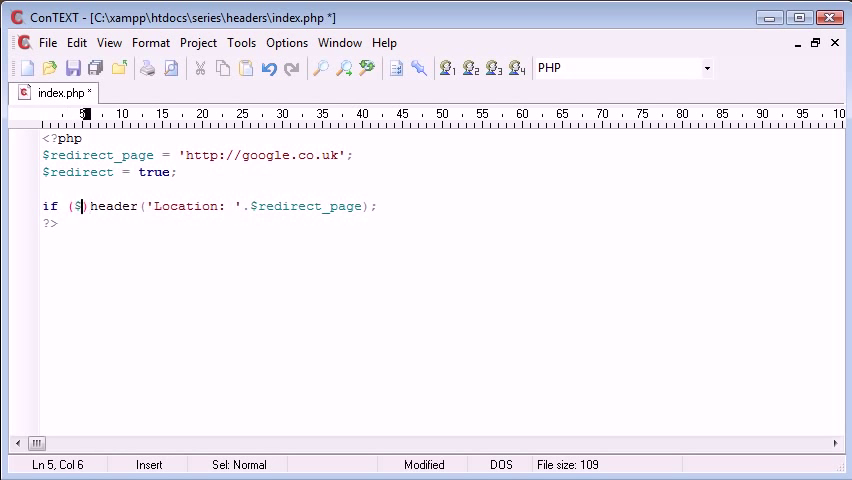
text(redirect)
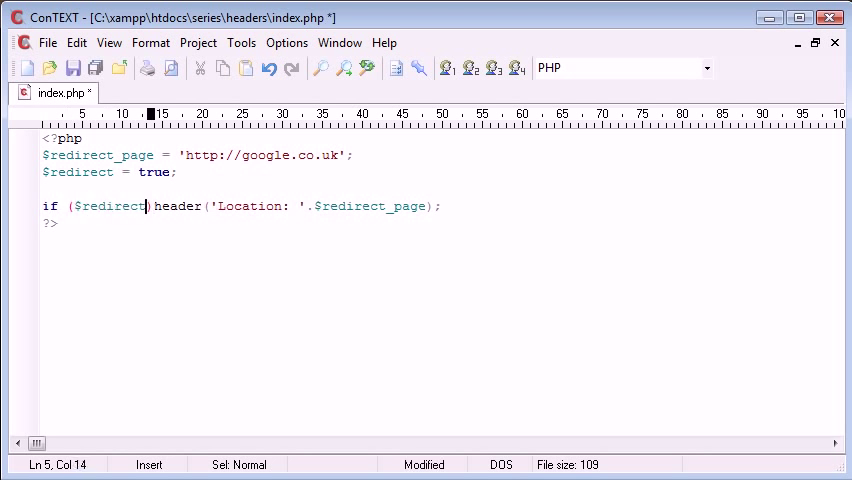
text(==true) {)
text(})
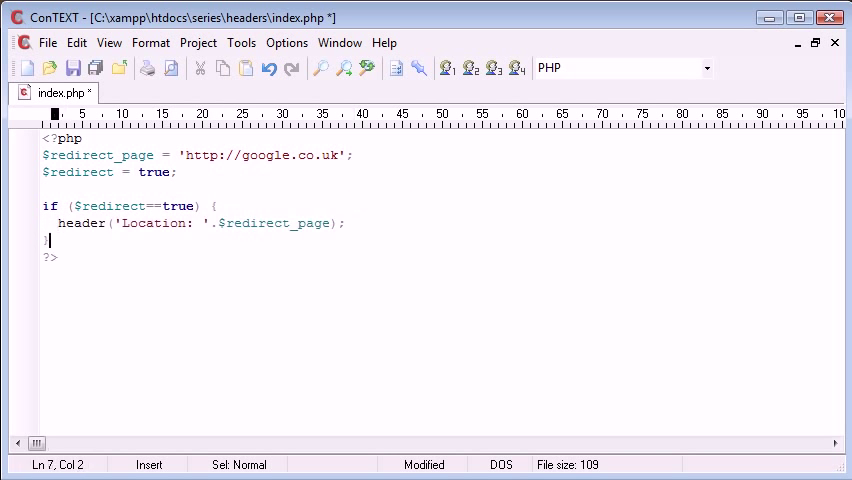
text(e)
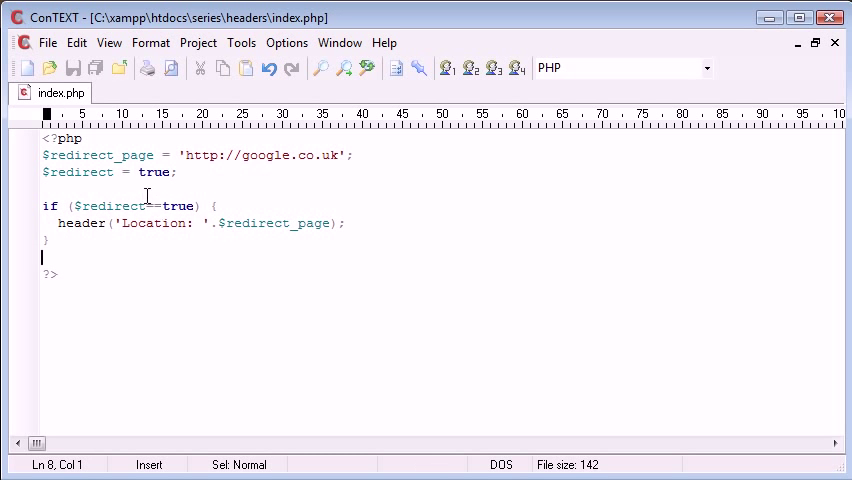
text(false)
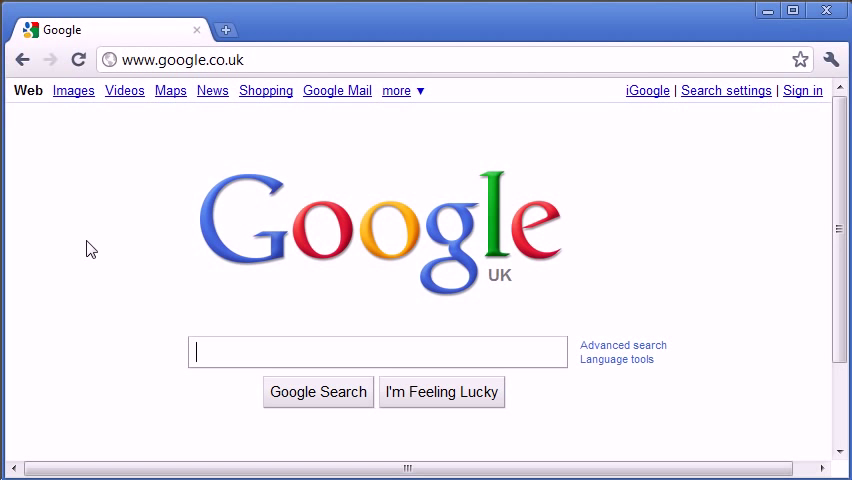
text(localhost/series/header)
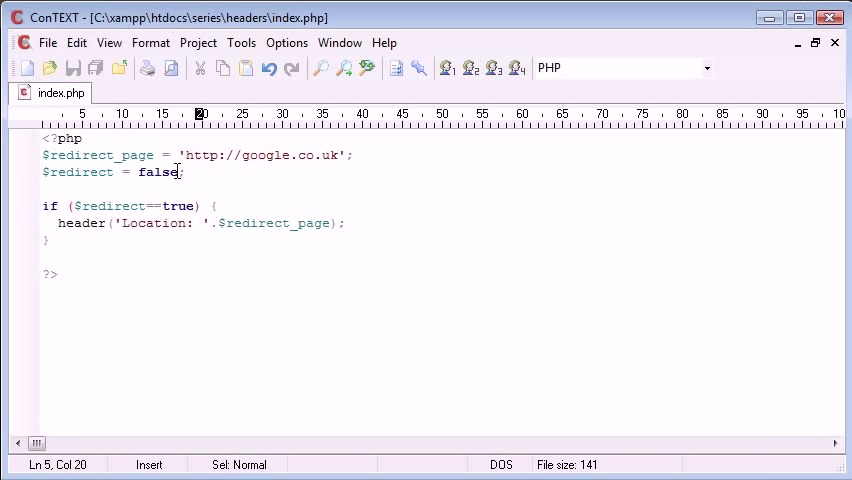
Step: Set $redirect back to true and save the script
text(true)
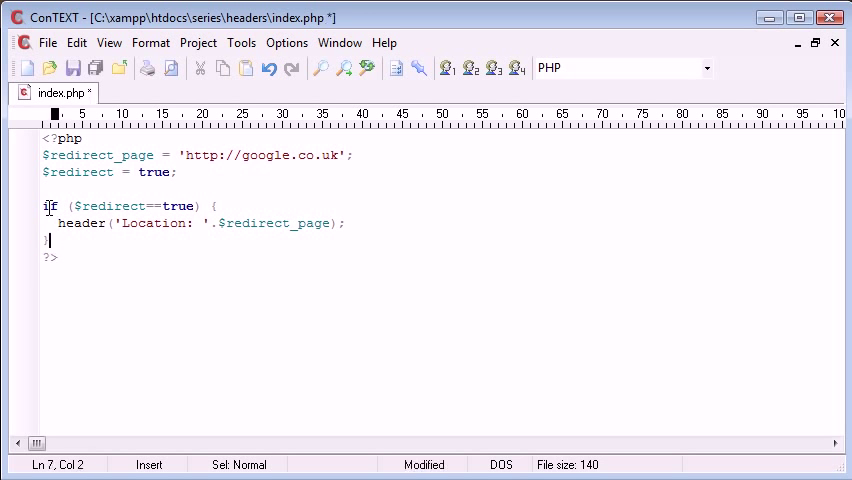
key(Ctrl+s)
text(<h1></h)
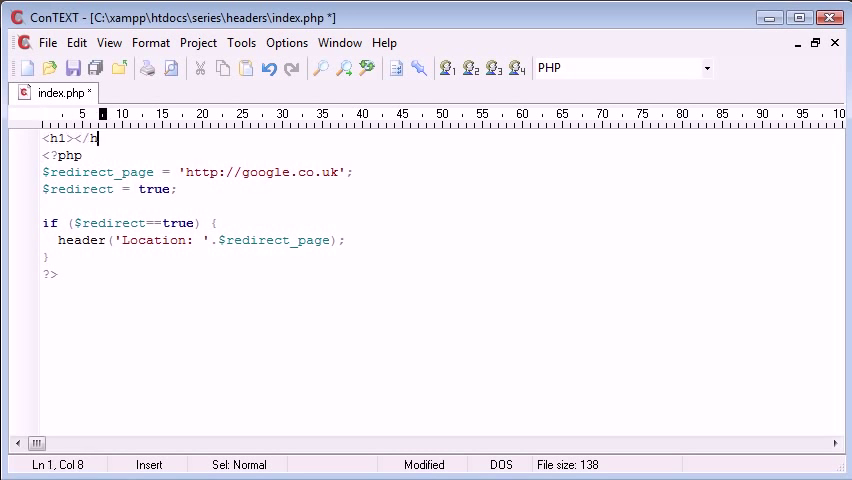
Step: Add a <h1>My Page</h1> heading above the opening <?php tag
text(M)
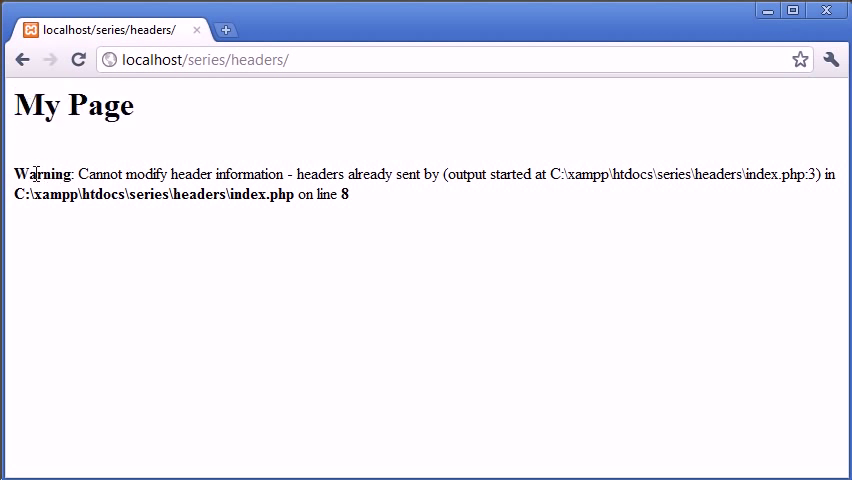
mouse_move(340, 224)
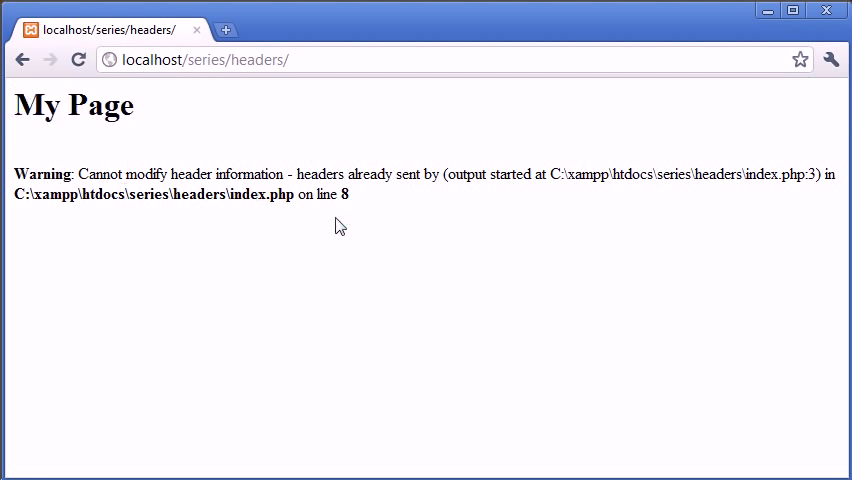
mouse_move(200, 266)
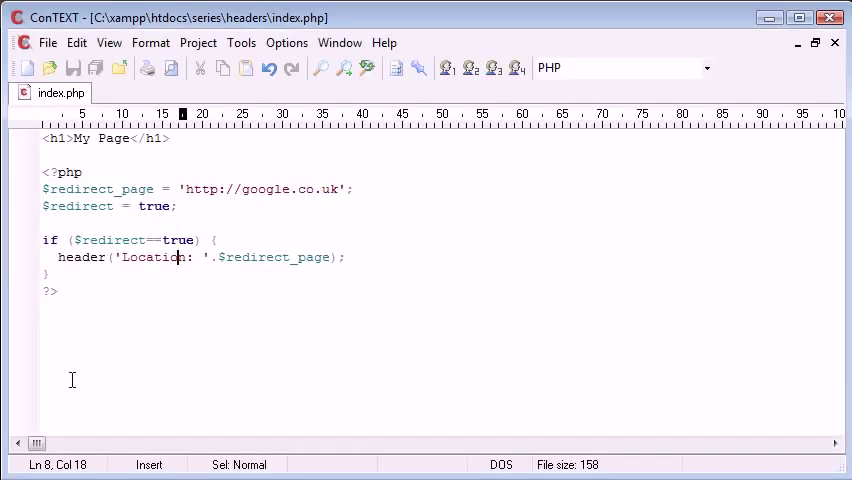
mouse_move(190, 140)
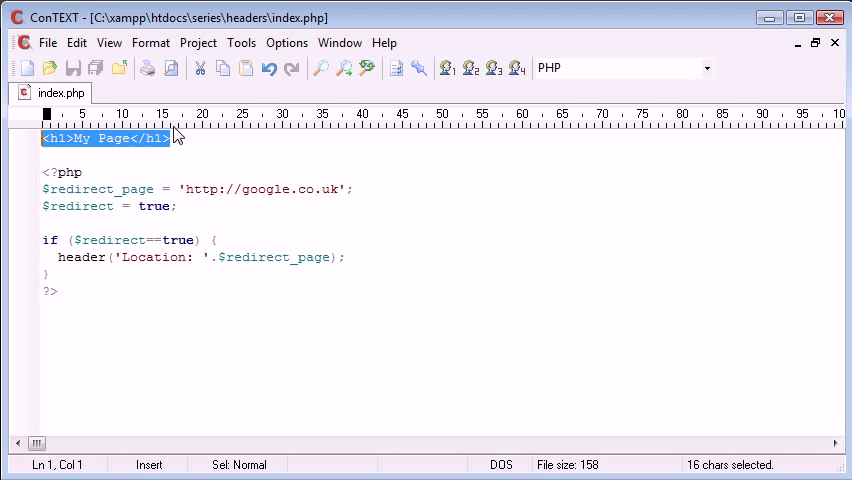
Step: Delete the heading above the PHP block and re-add <h1>My Page</h1> below the closing ?> tag
key(Delete)
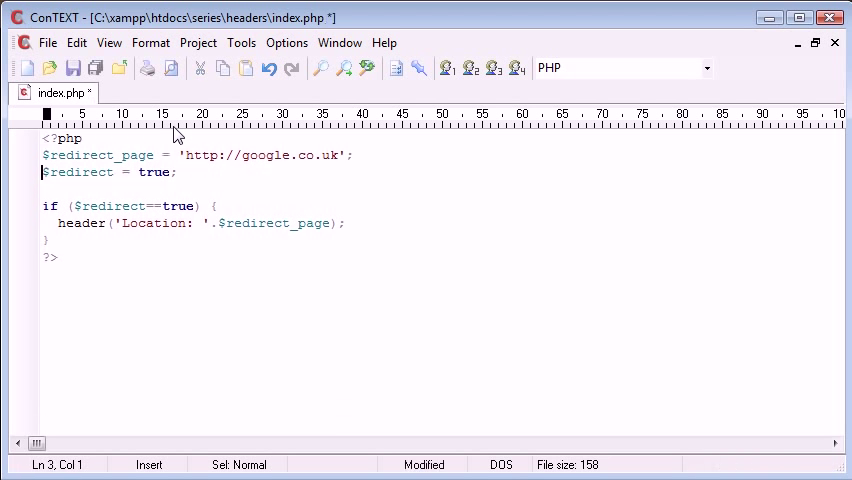
text(<h1>My Page</h1>)
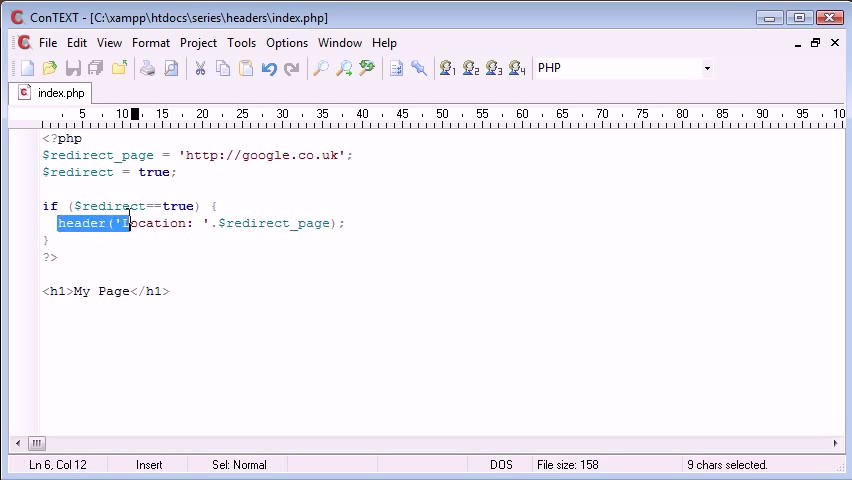
click(350, 222)
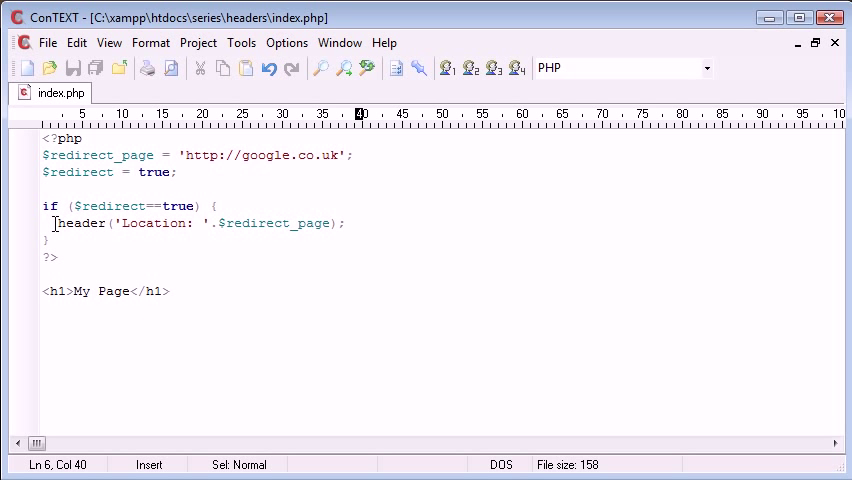
drag(42, 292, 170, 292)
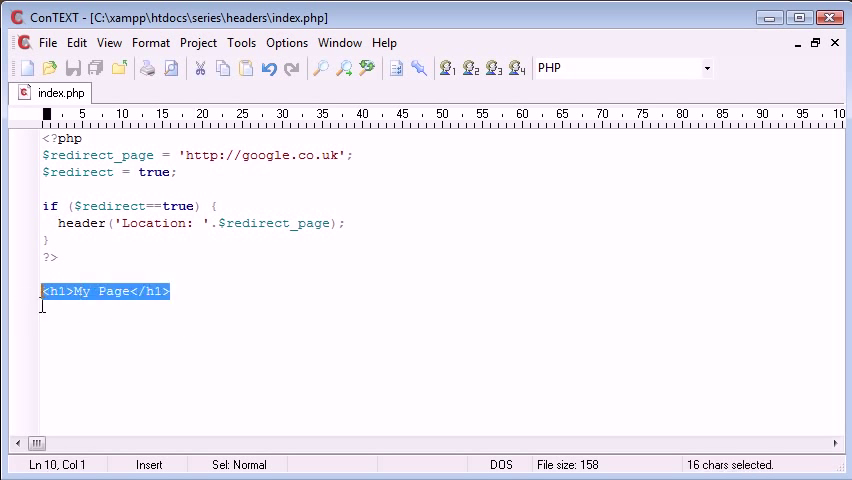